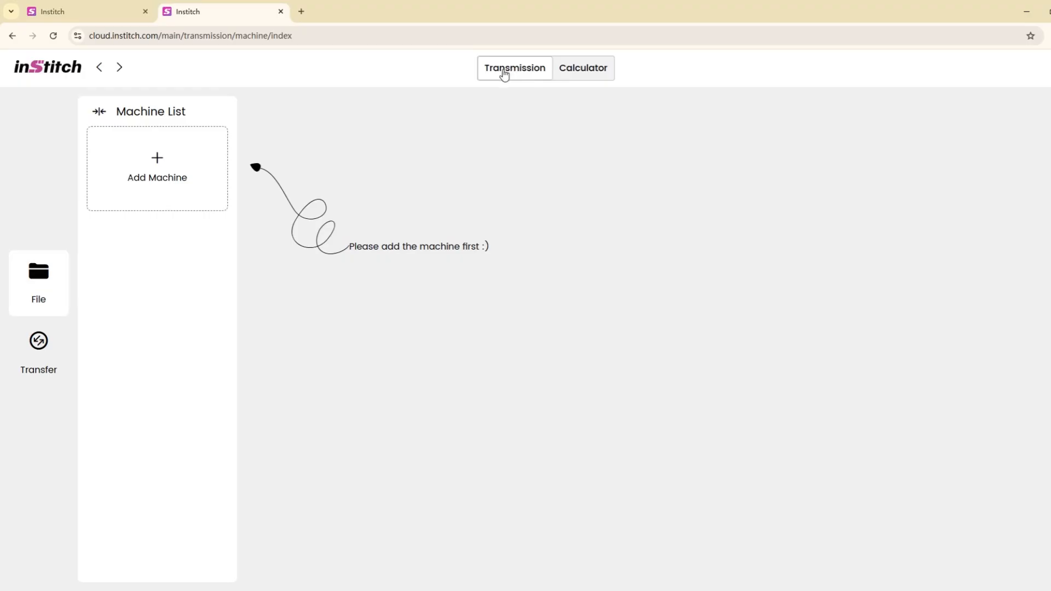
mouse_move(538, 82)
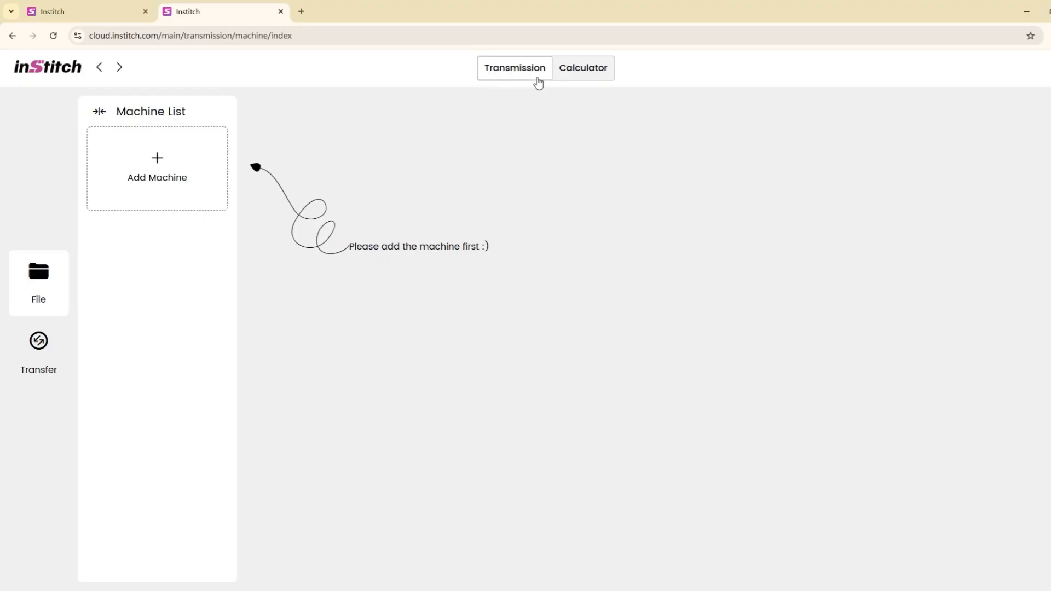
mouse_move(341, 154)
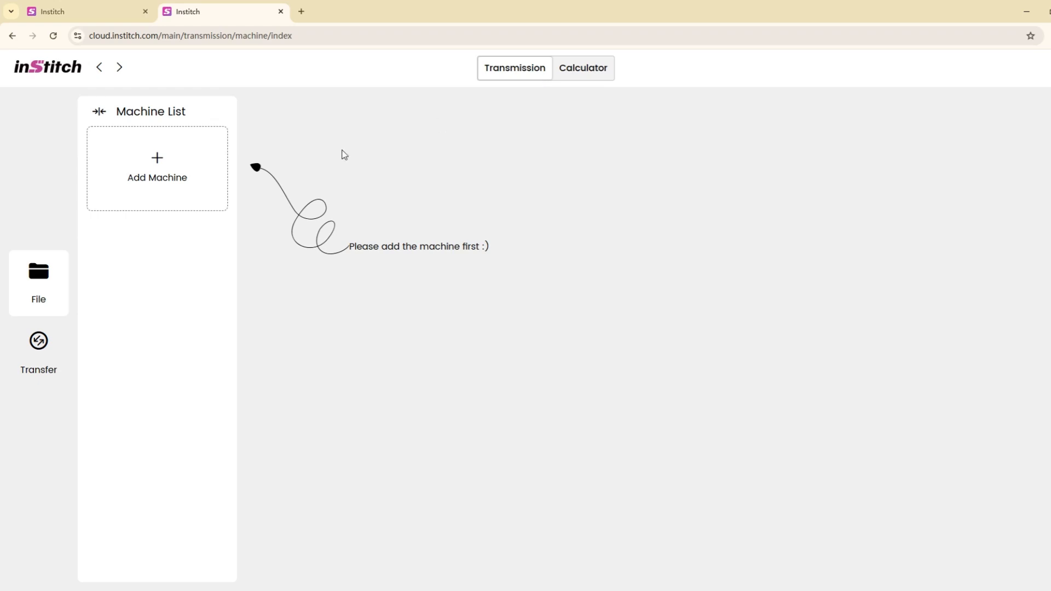
- Start adding a machine and view the Connect The Machine instructions
click(157, 168)
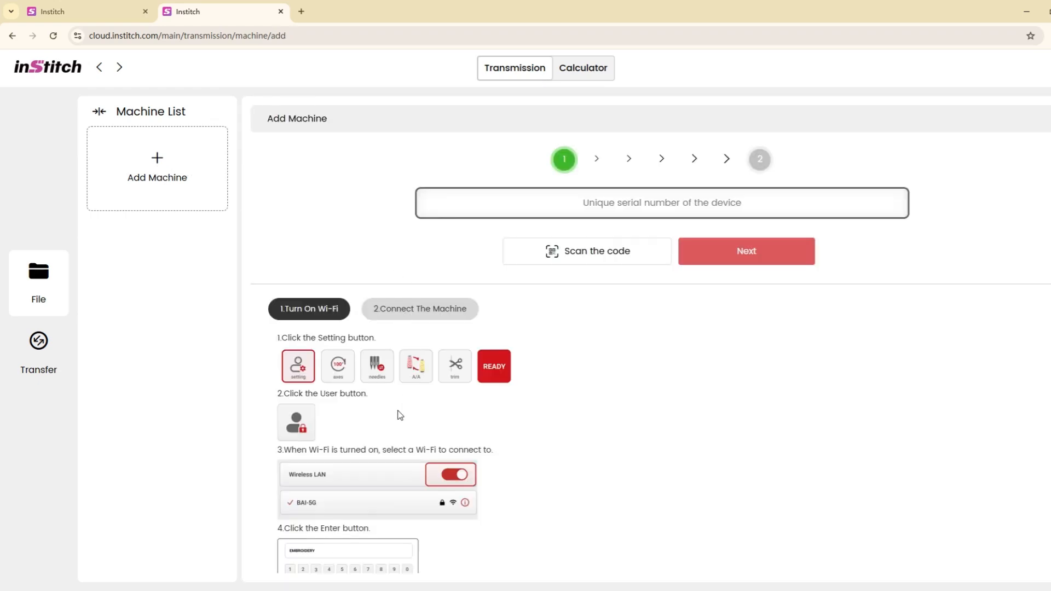
click(420, 309)
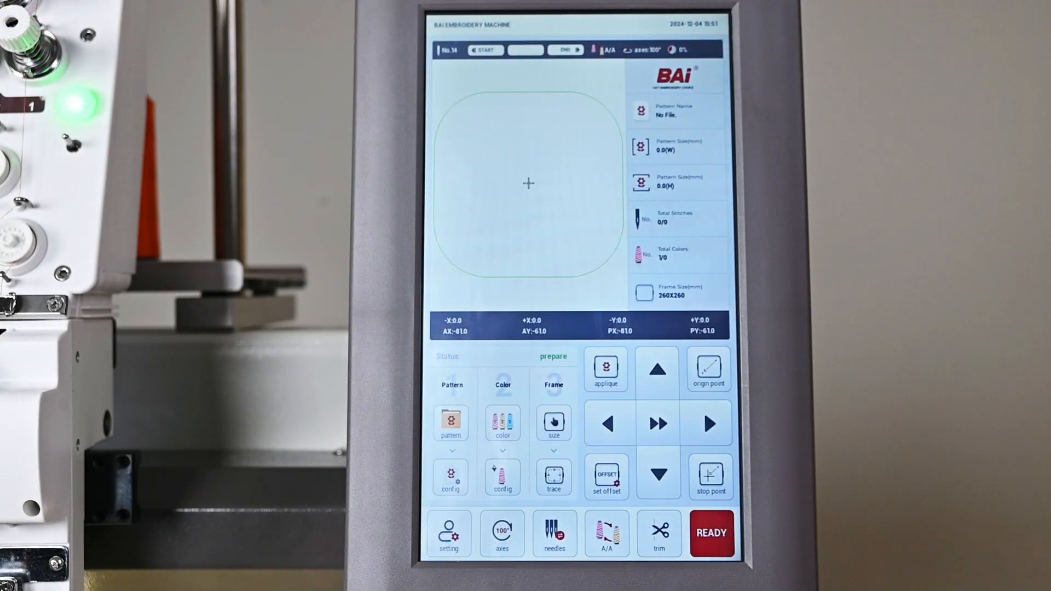
- Enable WLAN in the machine's User settings and display its Device Link serial and verification code
click(448, 535)
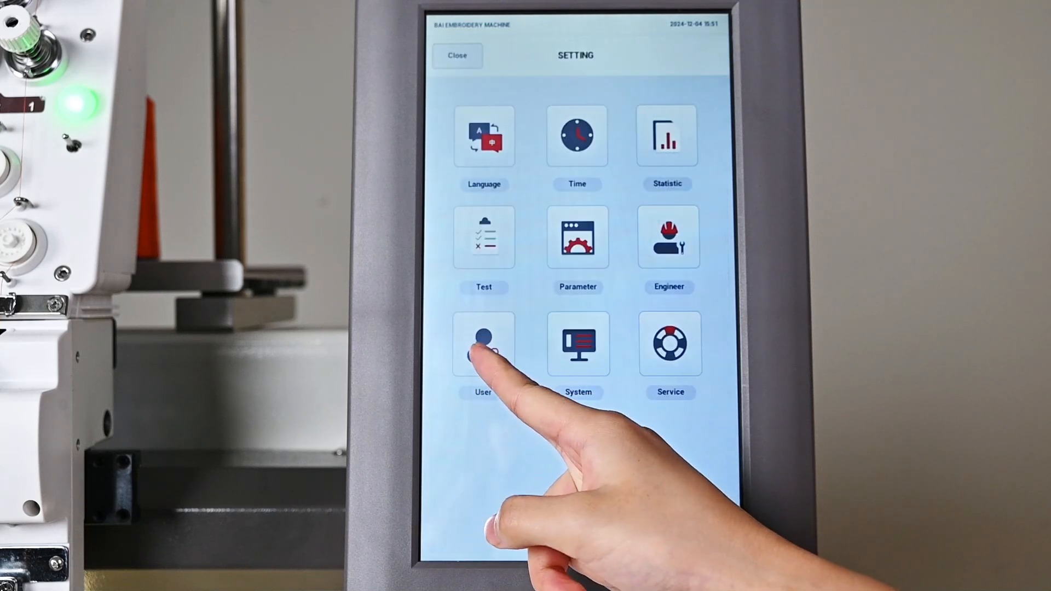
click(483, 344)
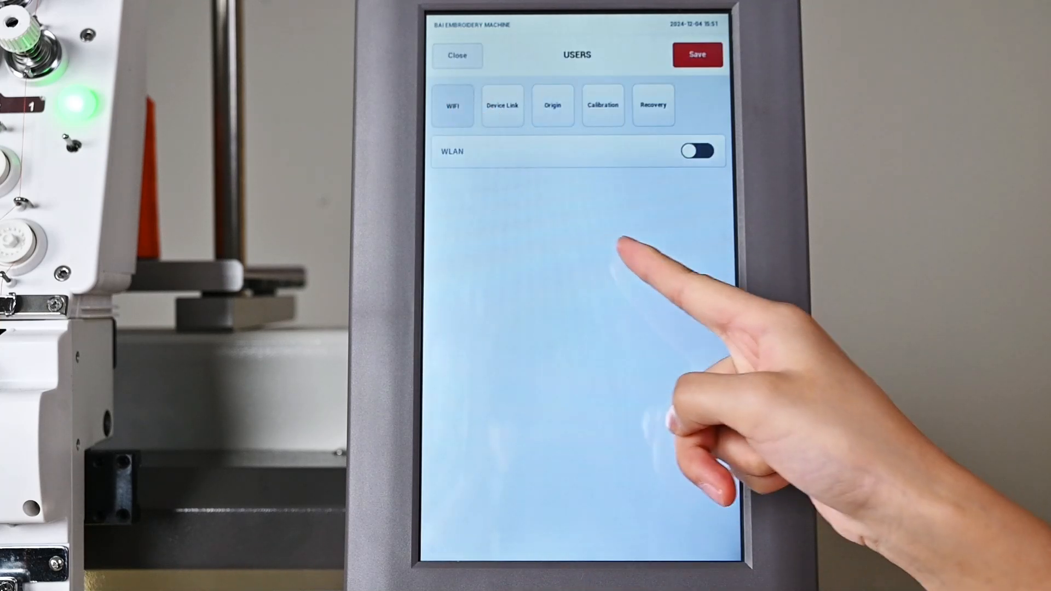
click(699, 151)
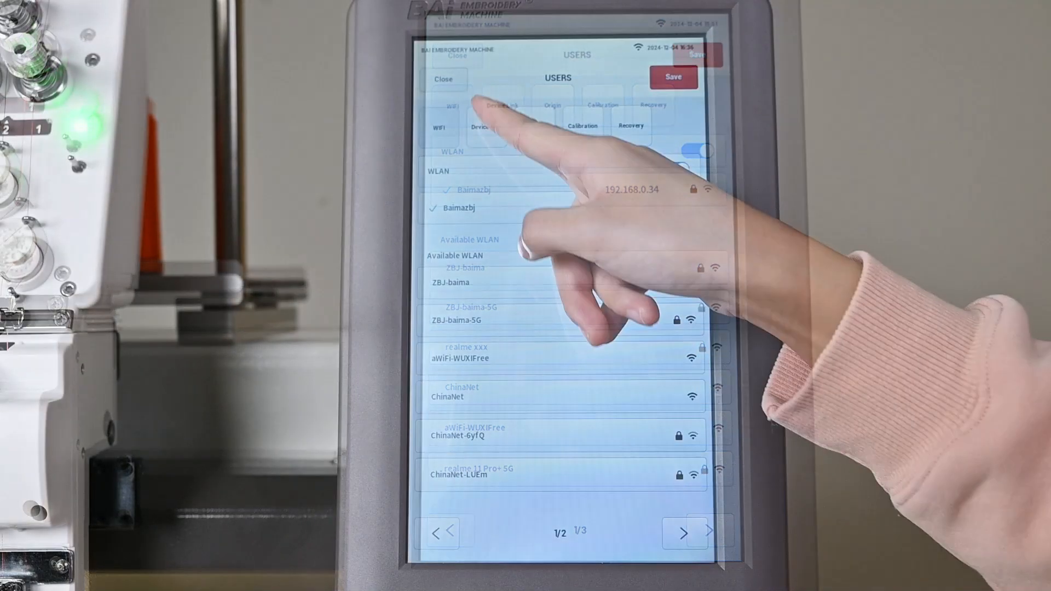
click(486, 126)
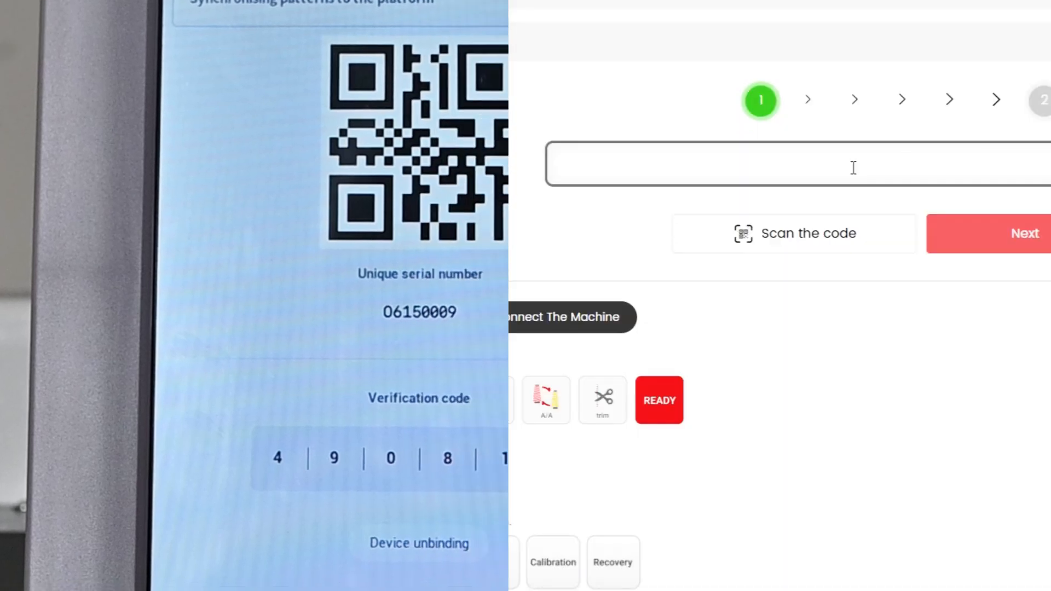
text(0)
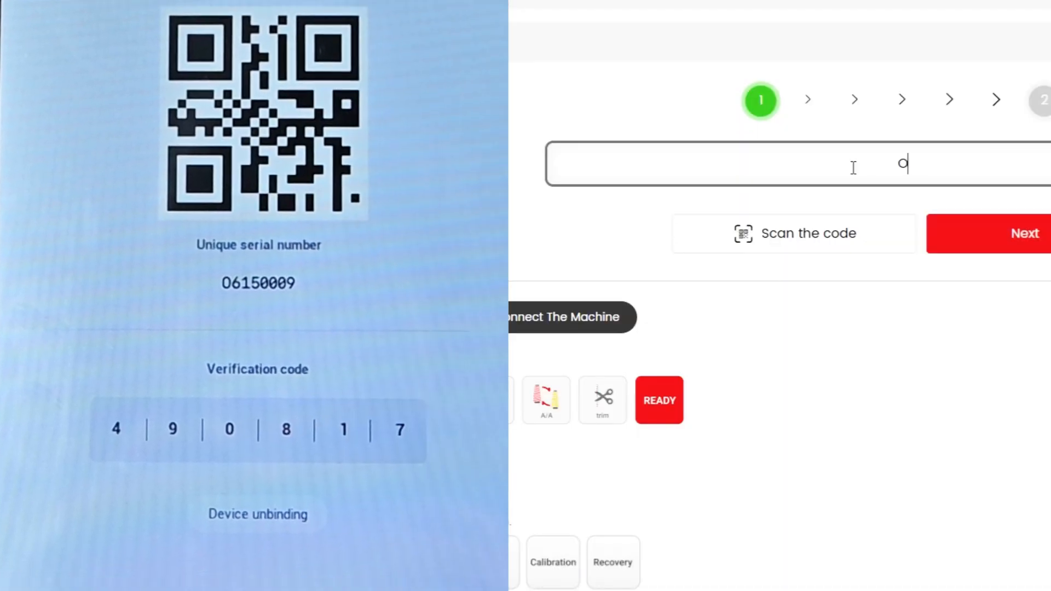
text(615)
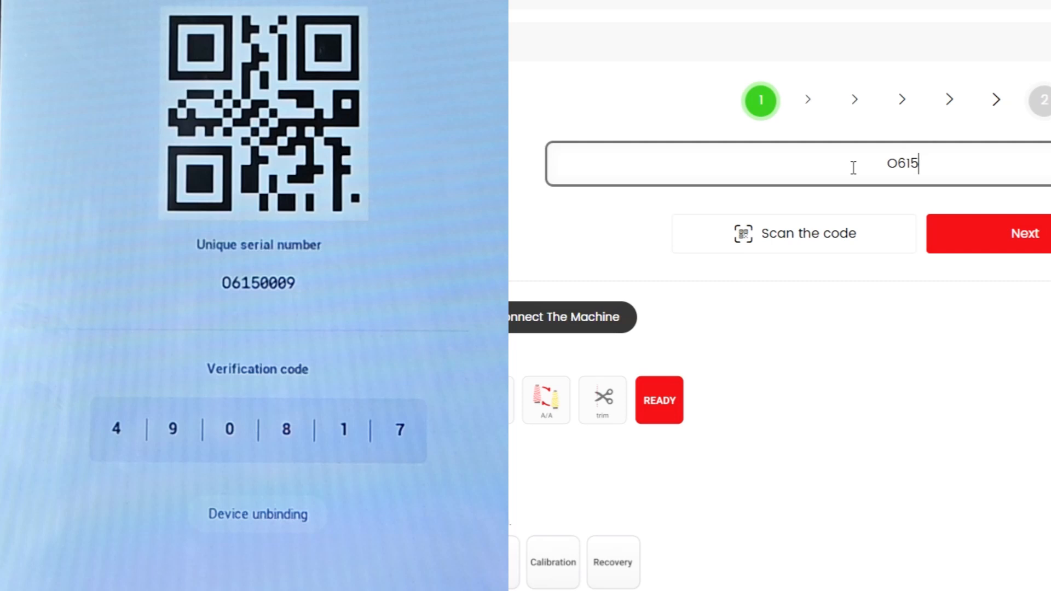
text(0009)
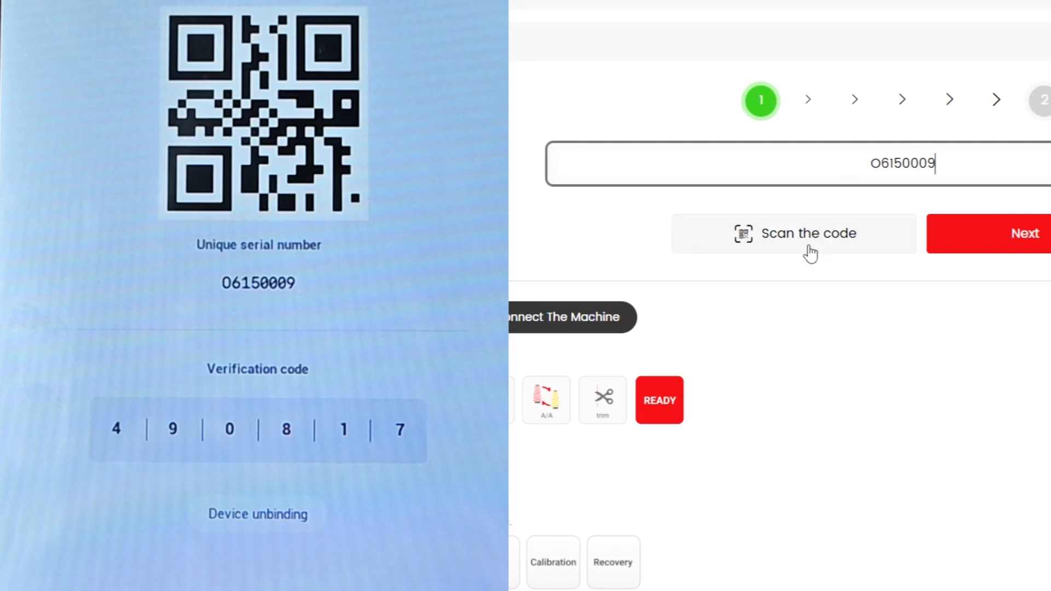
click(1024, 233)
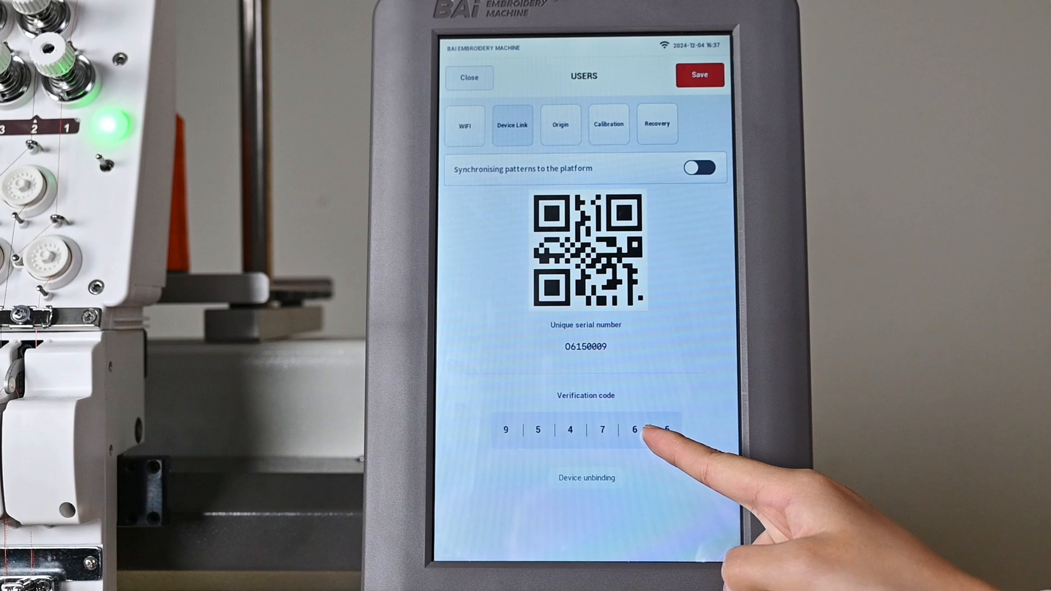
- Refresh the machine's Device Link page to show the verification code again
click(464, 126)
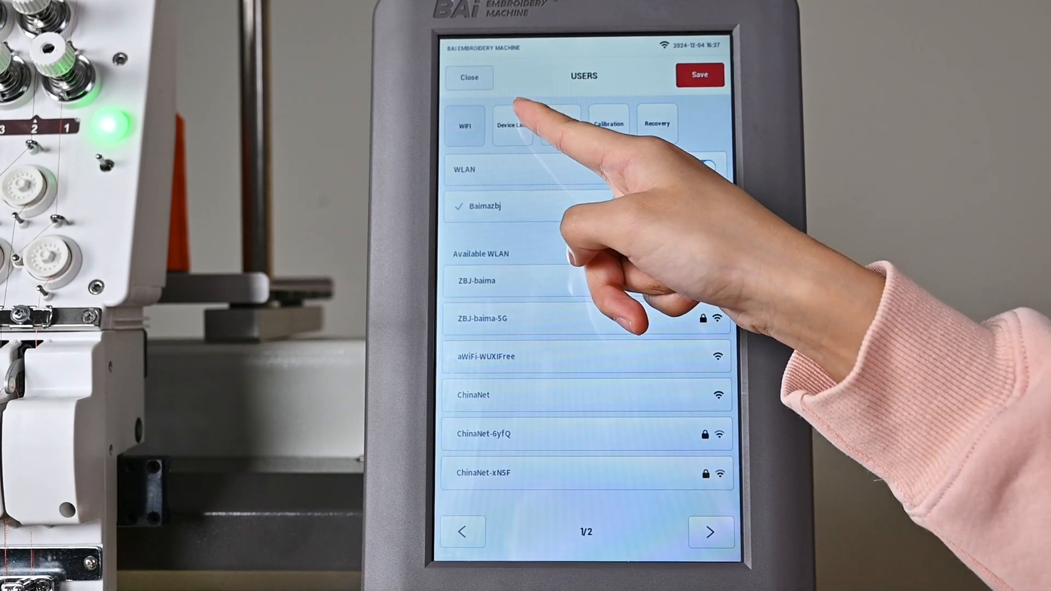
click(513, 125)
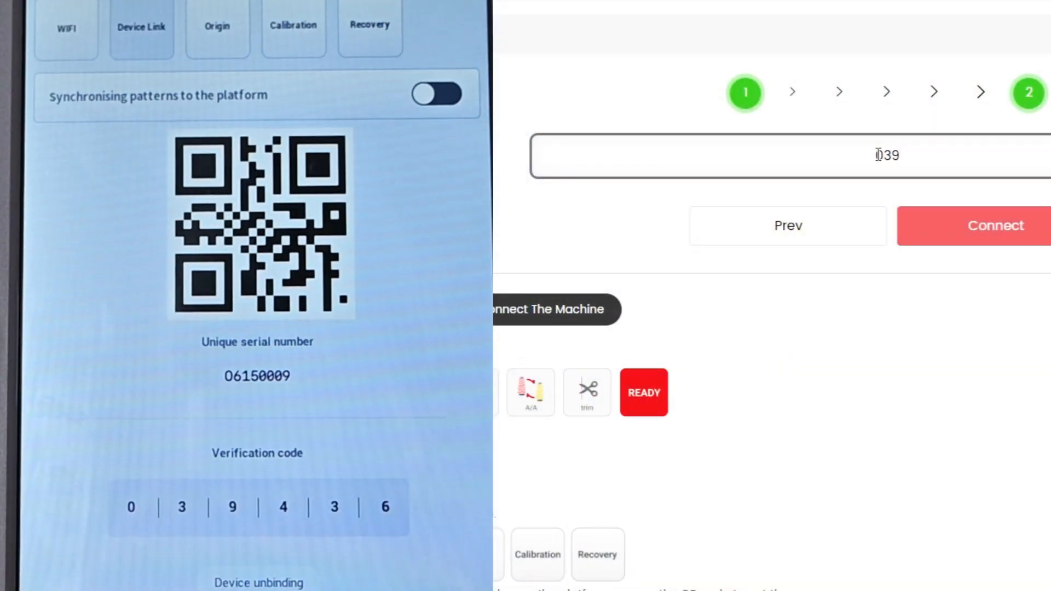
text(436)
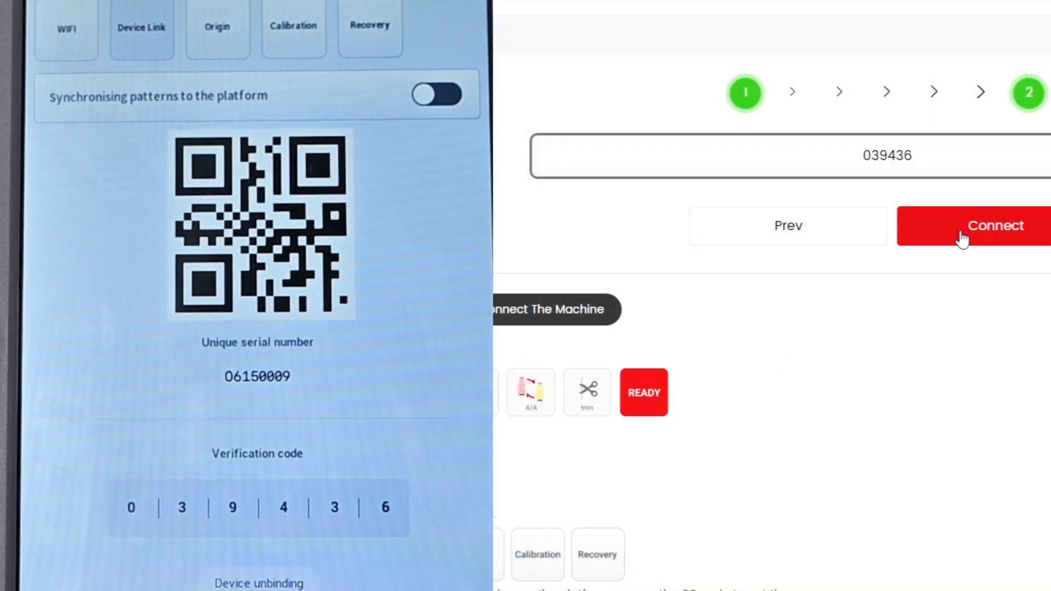